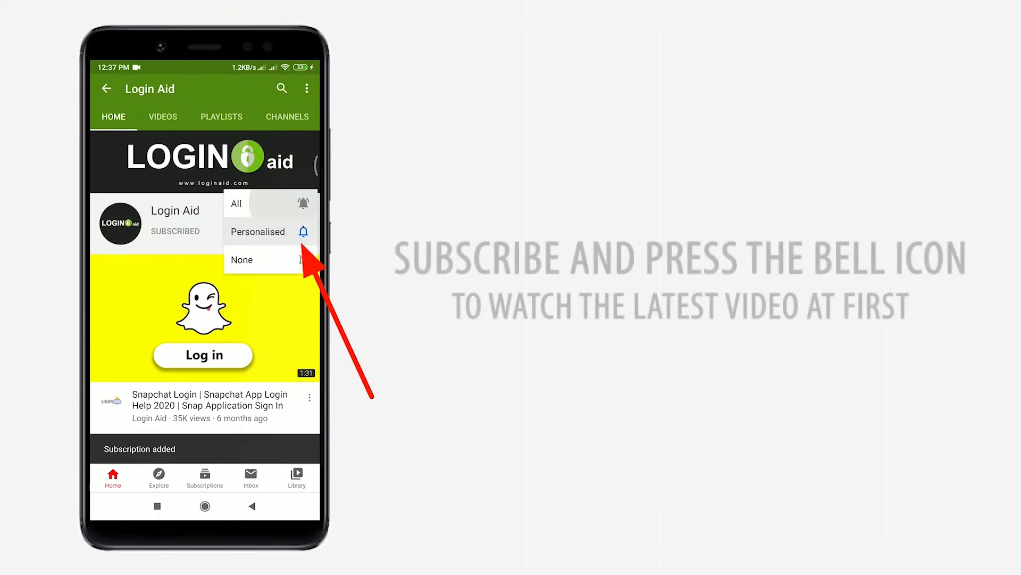
# Leave the YouTube channel page and return to the Android home screen.
pyautogui.click(236, 203)
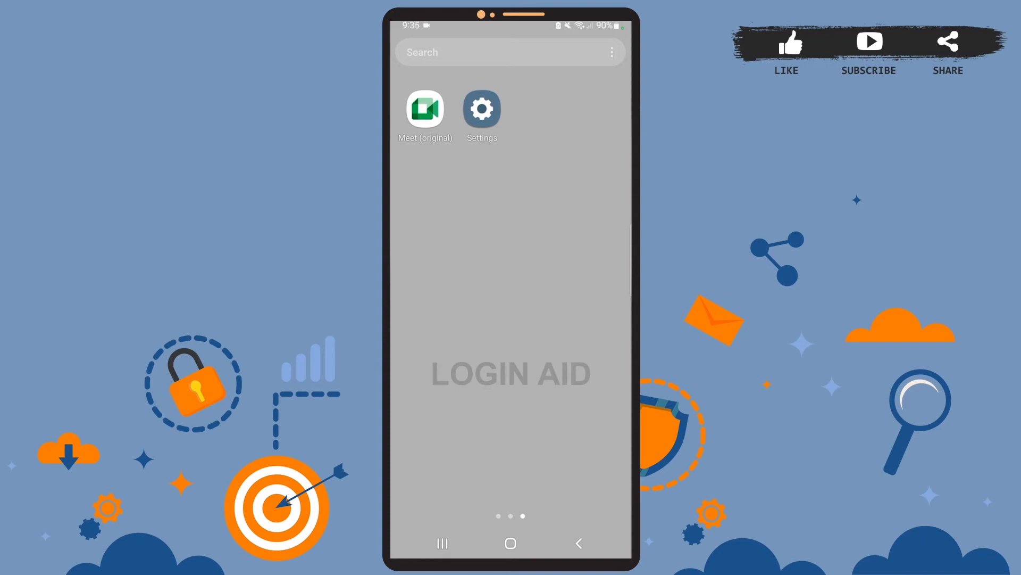
pyautogui.click(425, 109)
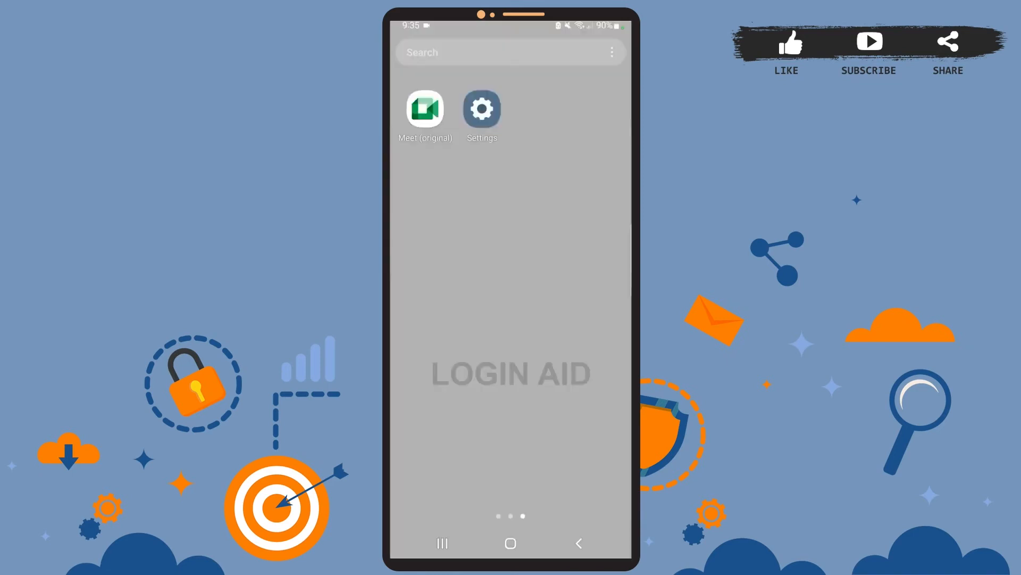
pyautogui.click(480, 108)
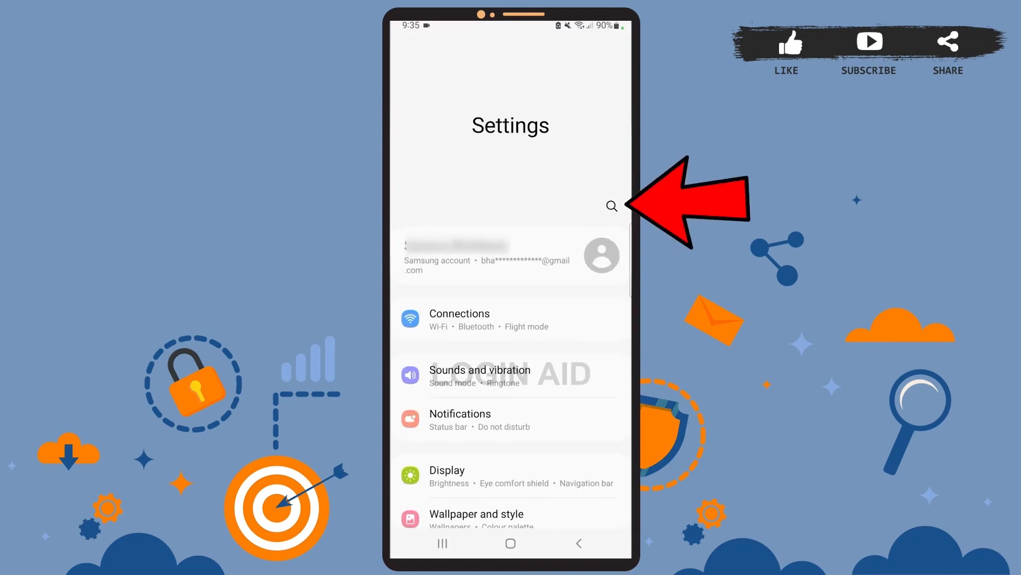
# Search Android Settings for "dark mode" so the Dark mode settings results appear.
pyautogui.click(611, 205)
pyautogui.write('dark')
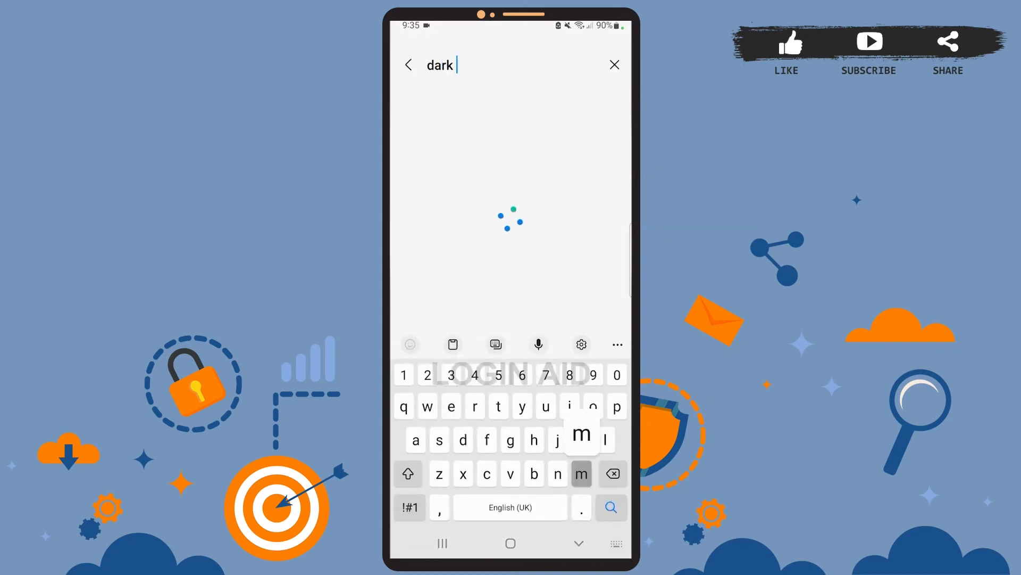
pyautogui.write('mode')
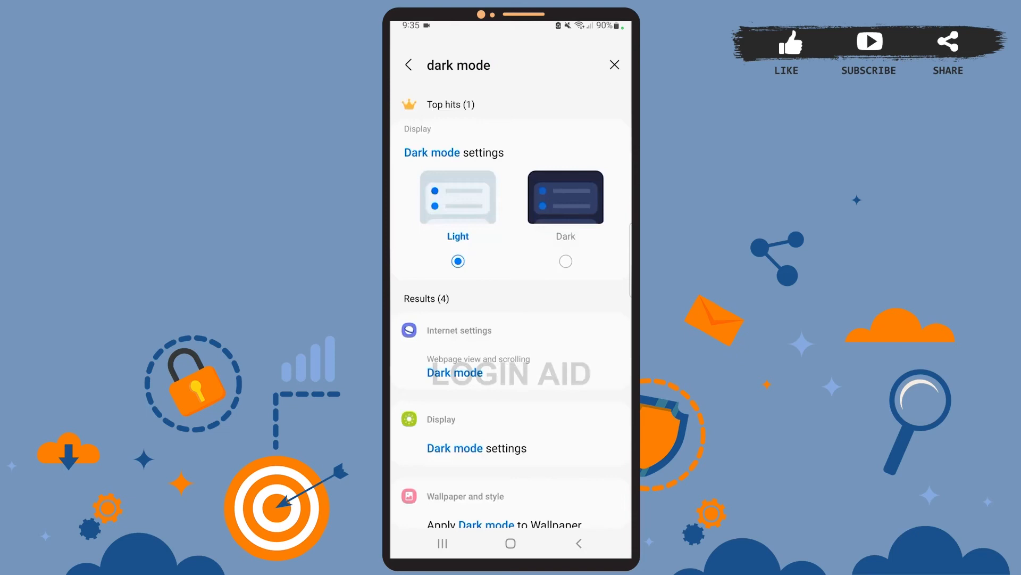
# Choose the Dark appearance option to enable system-wide Dark mode, then return home.
pyautogui.click(565, 197)
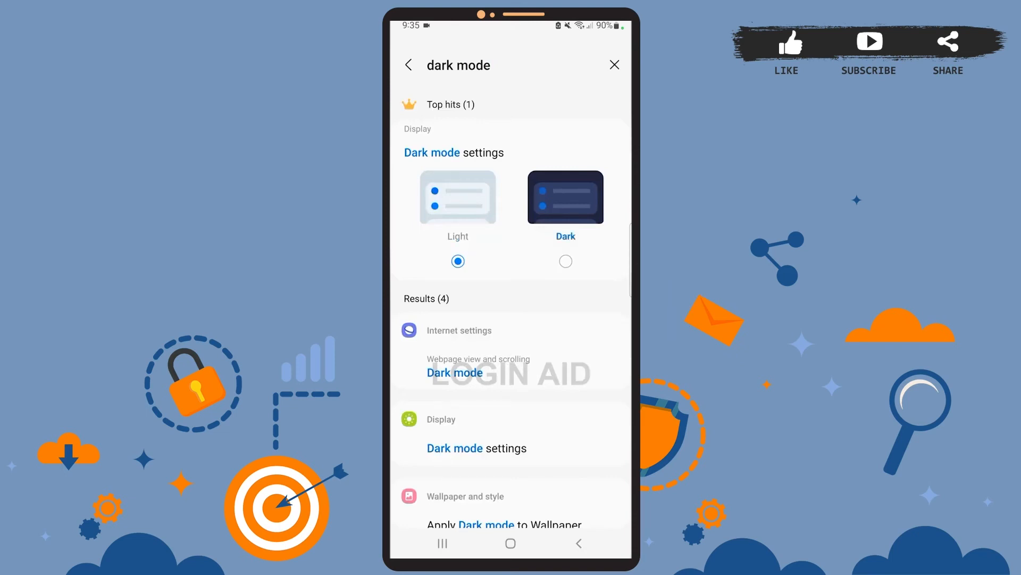
pyautogui.click(565, 262)
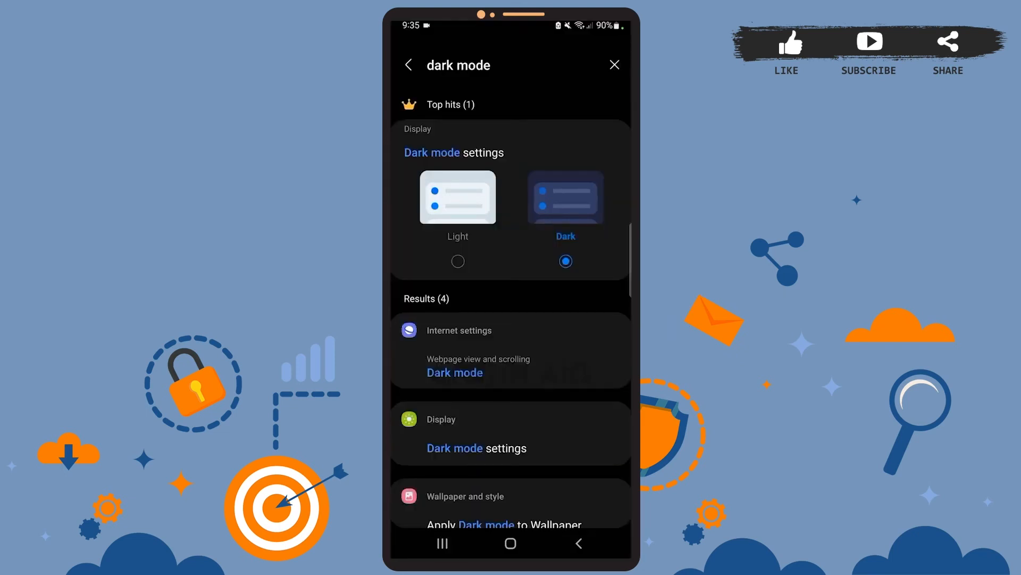
pyautogui.click(613, 65)
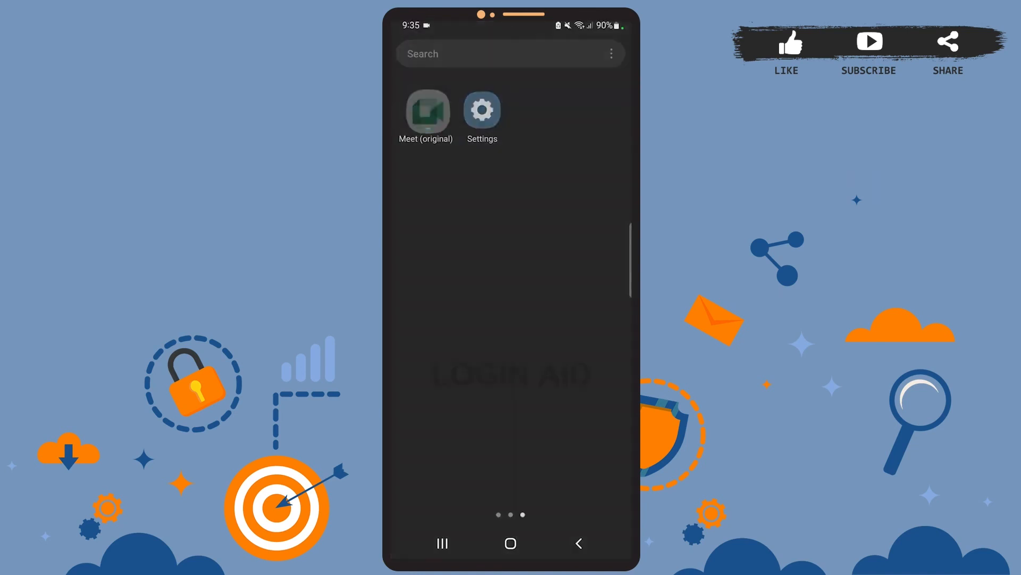
# Launch Google Meet from the home screen to see its start page in the dark theme.
pyautogui.click(426, 111)
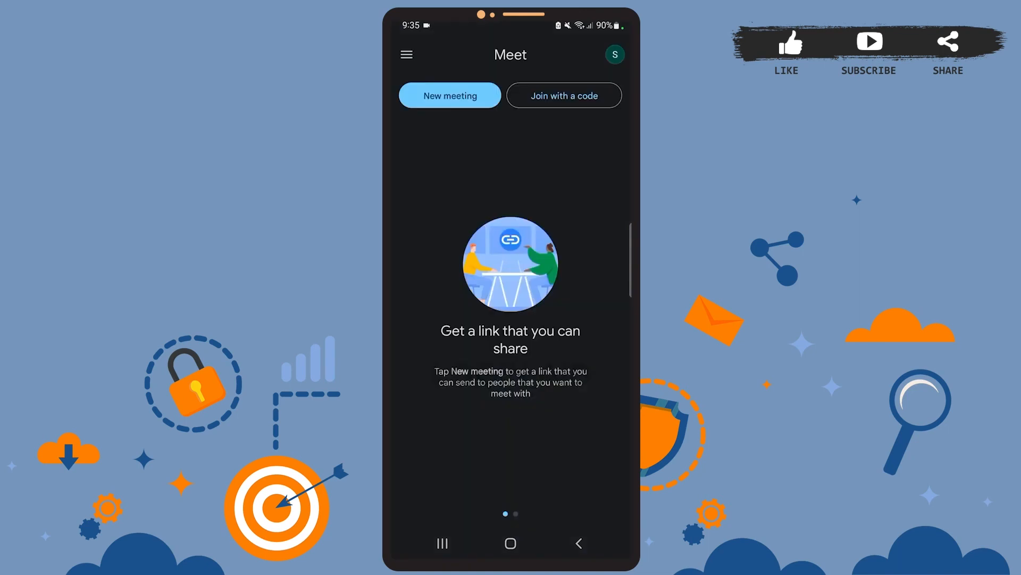